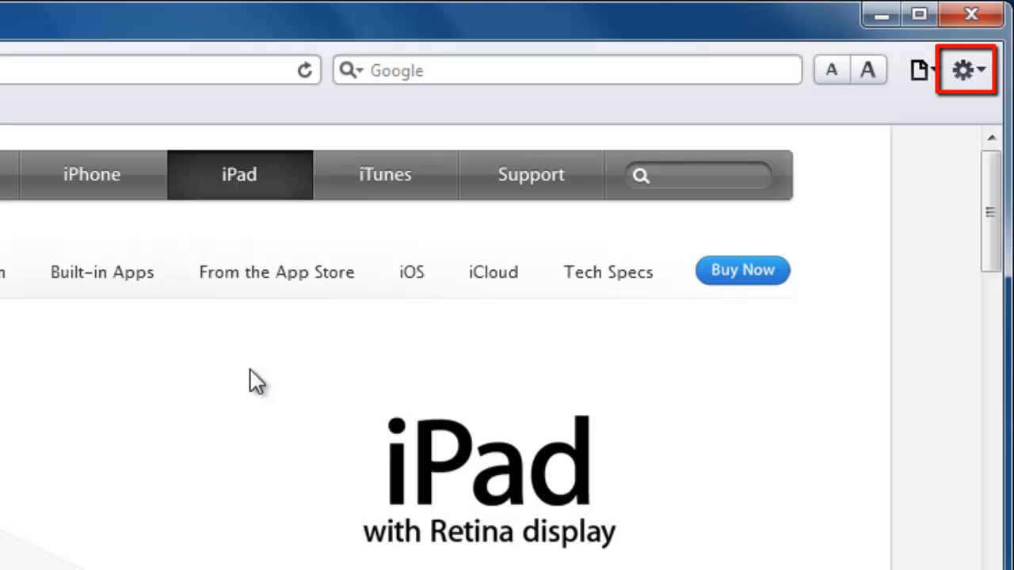
mouse_move(839, 214)
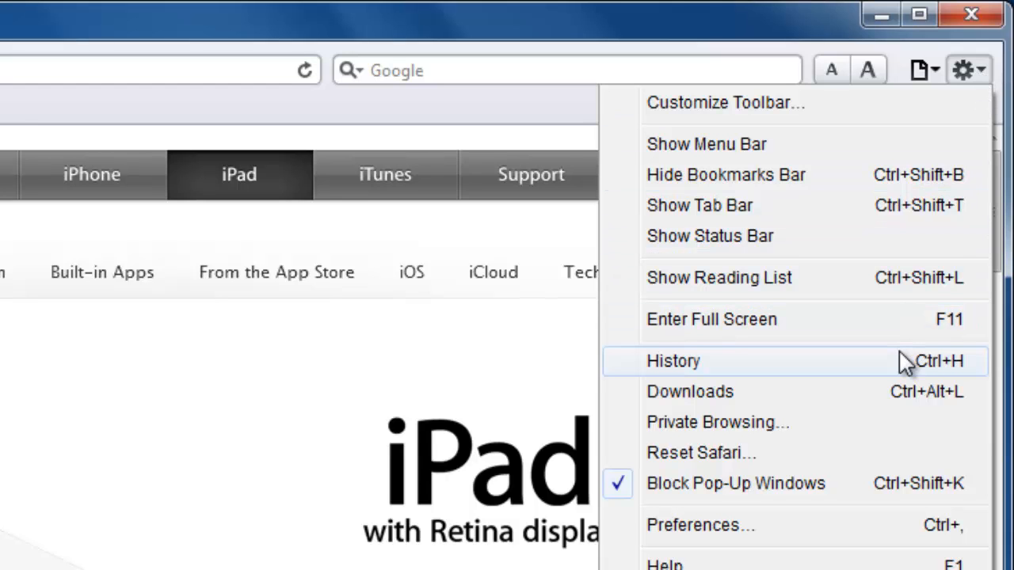
Step: Open Safari's History view listing seven Apple pages visited today
left_click(672, 361)
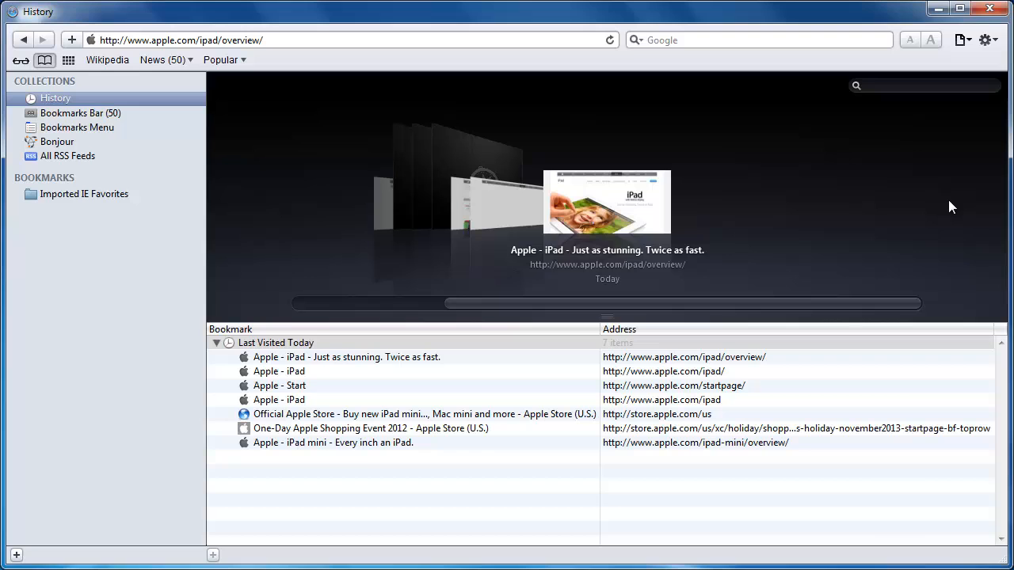
mouse_move(600, 300)
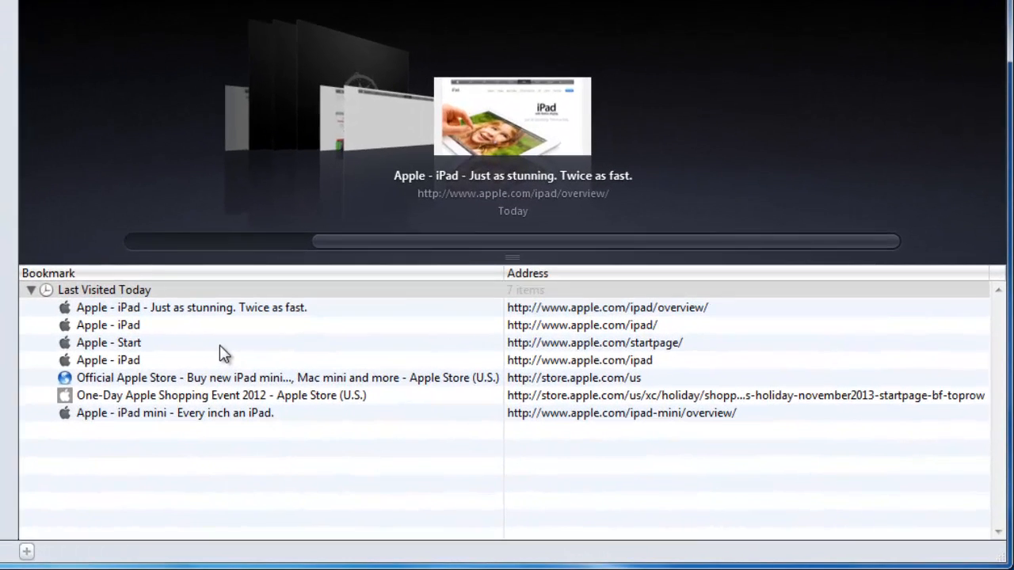
Step: Delete the 'Apple - Start' entry from today's history
right_click(109, 341)
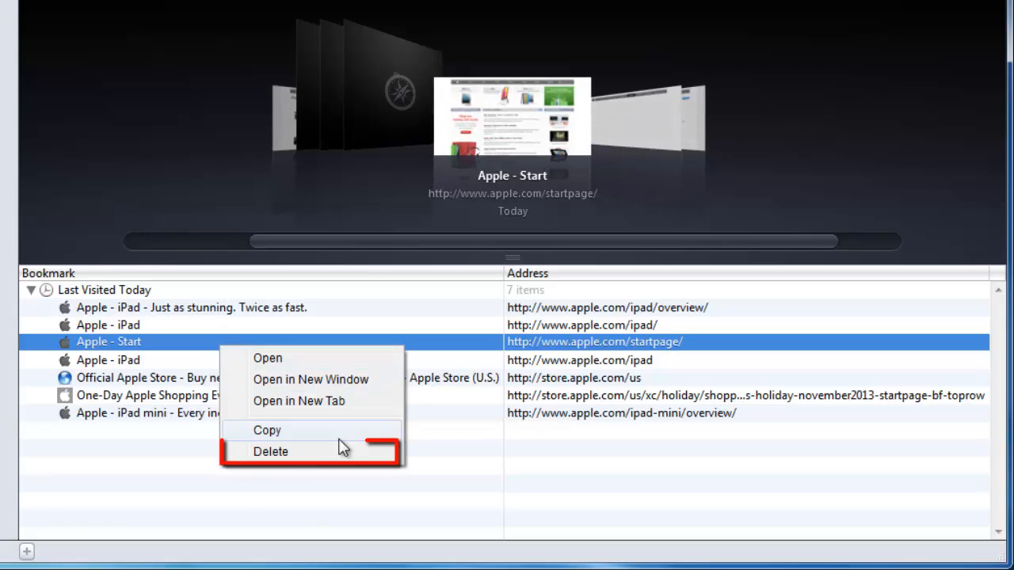
left_click(270, 452)
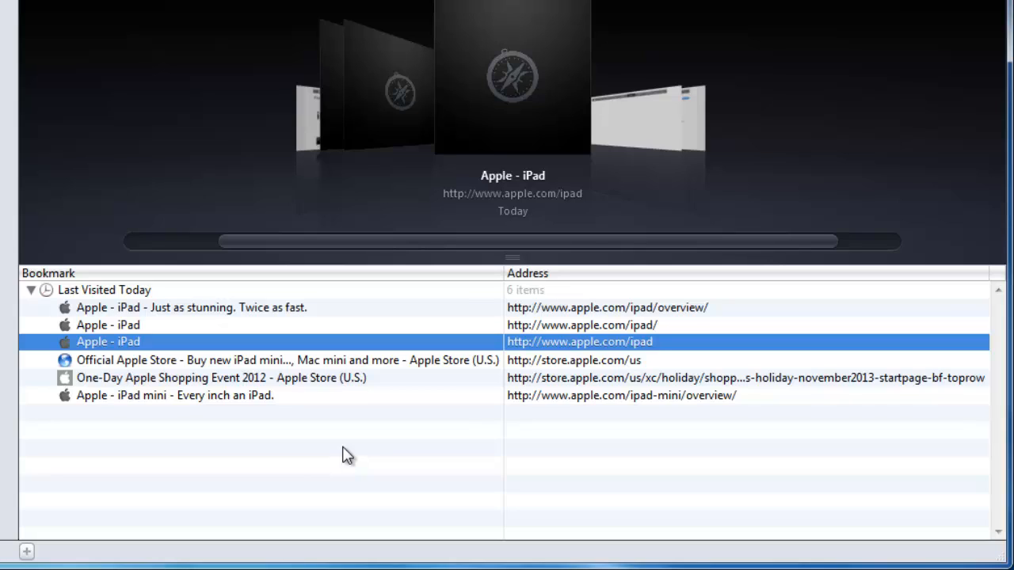
mouse_move(327, 296)
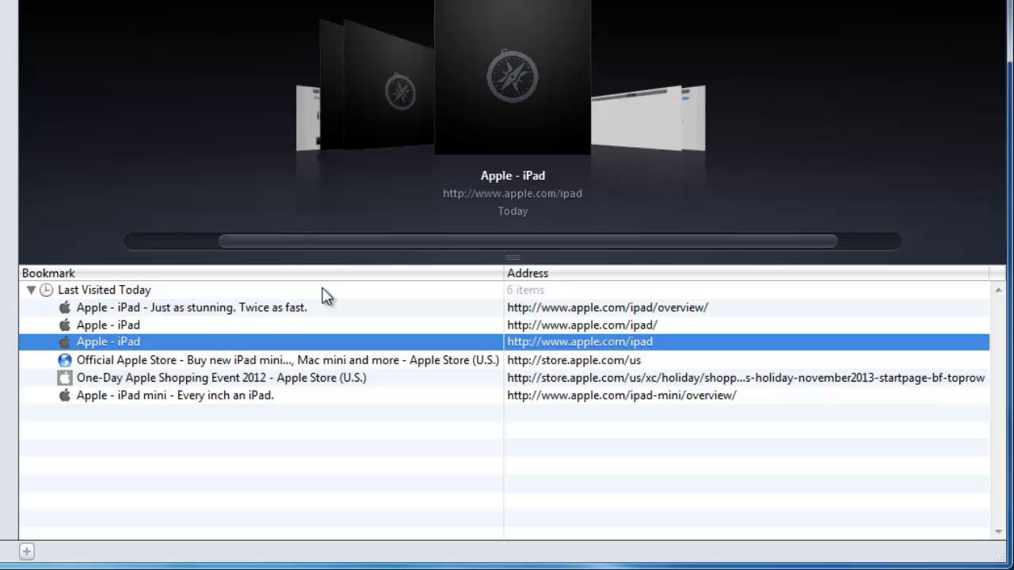
Step: Delete the whole 'Last Visited Today' group, emptying the history list
left_click(104, 289)
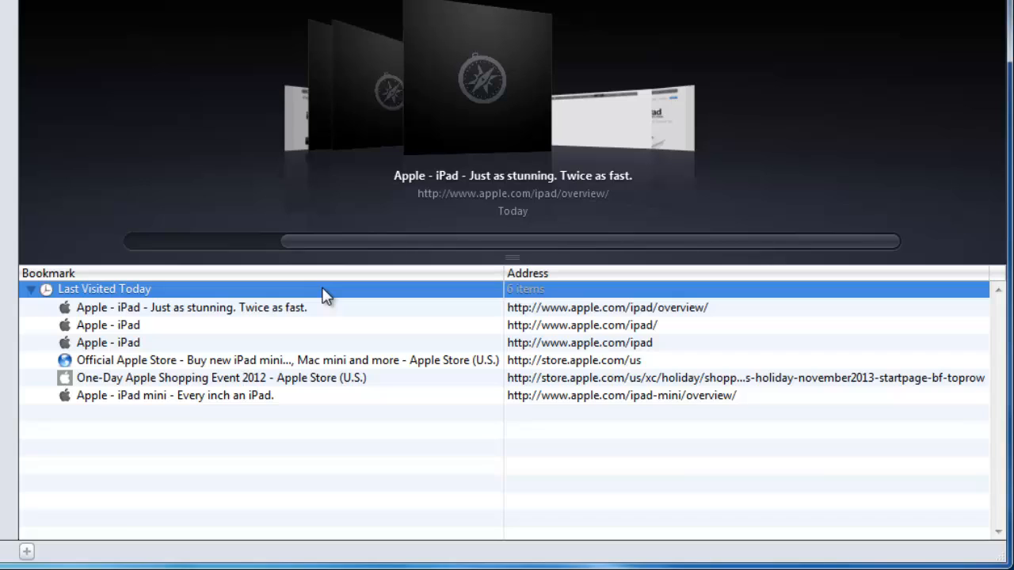
right_click(327, 293)
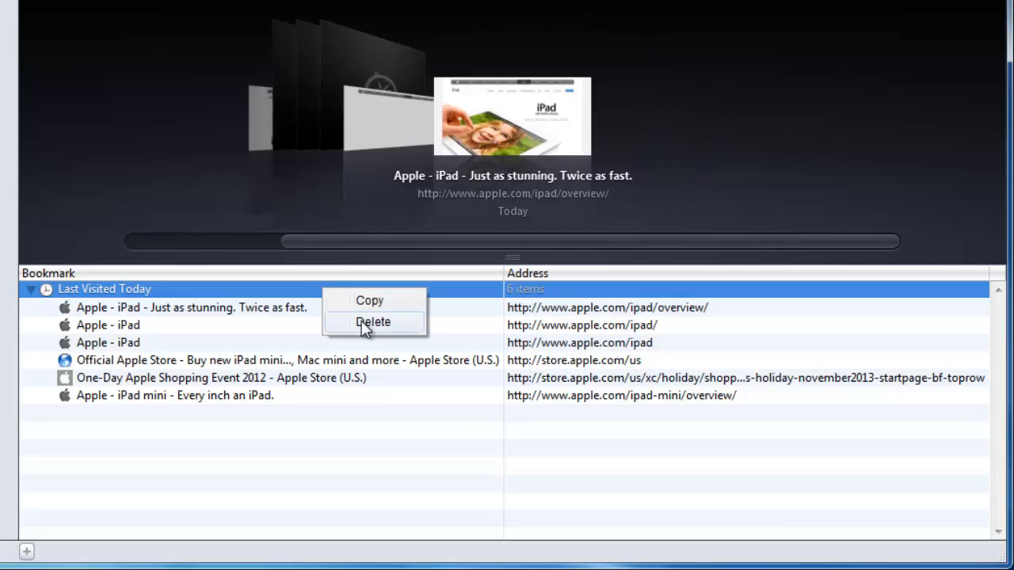
left_click(373, 321)
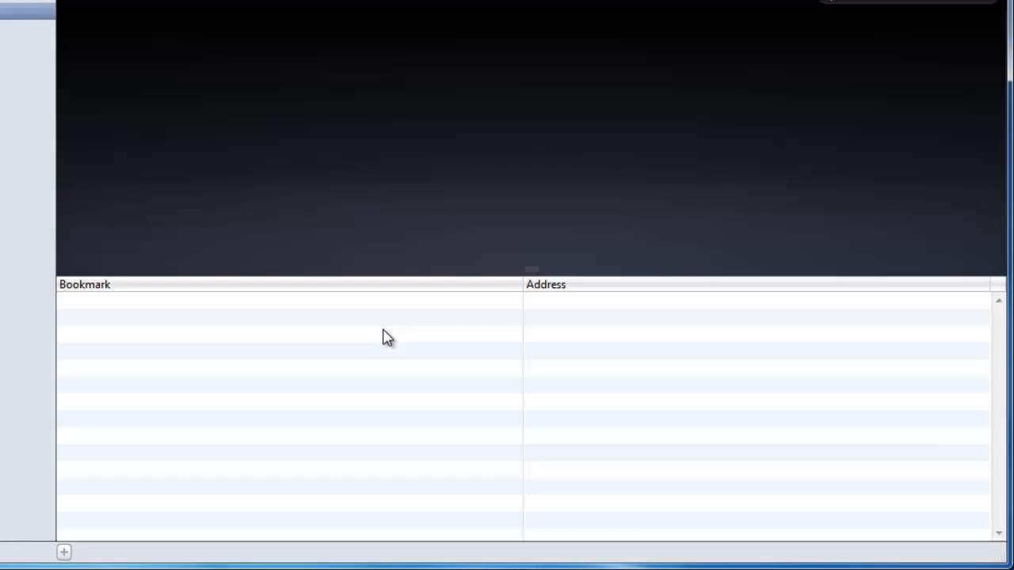